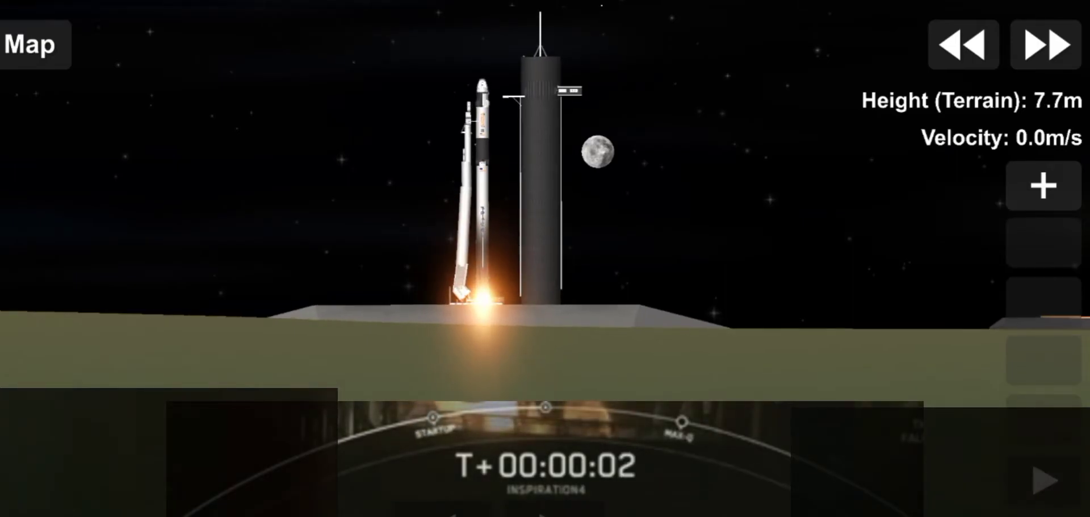
Launch the rocket off the pad and let it climb past max-Q.
click(485, 152)
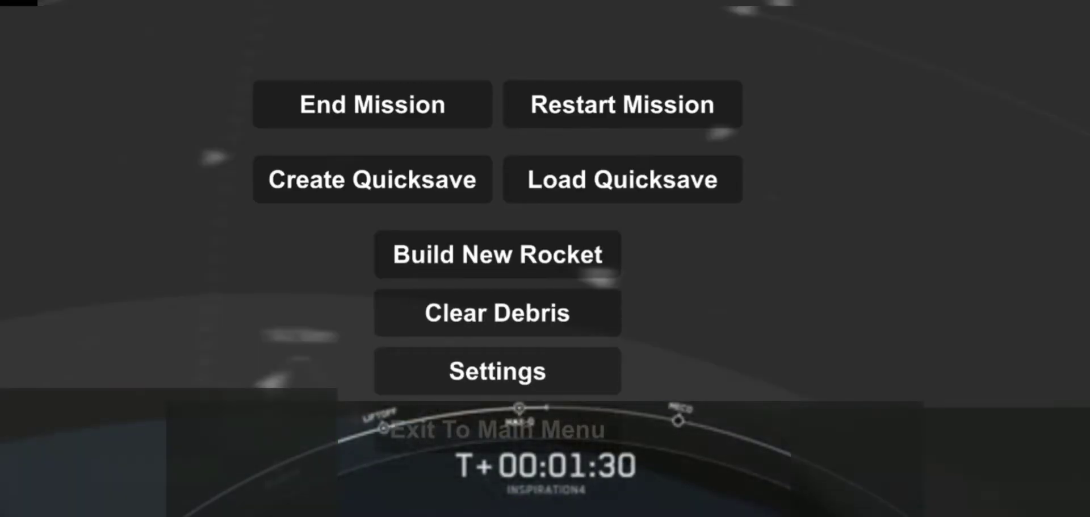
Clear uncontrollable debris, return to the map and bring up the Rename prompt for 'Rocket'.
click(498, 370)
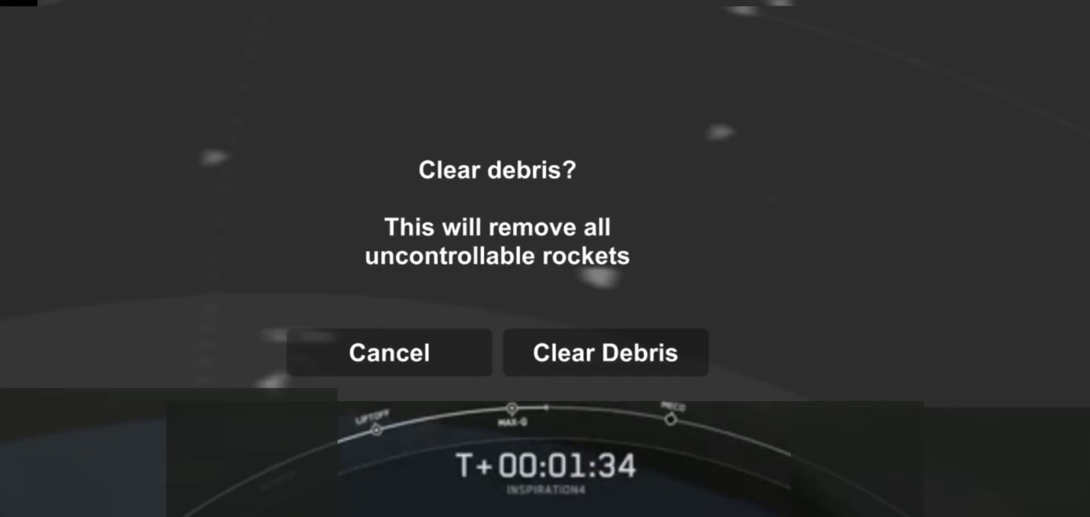
click(605, 351)
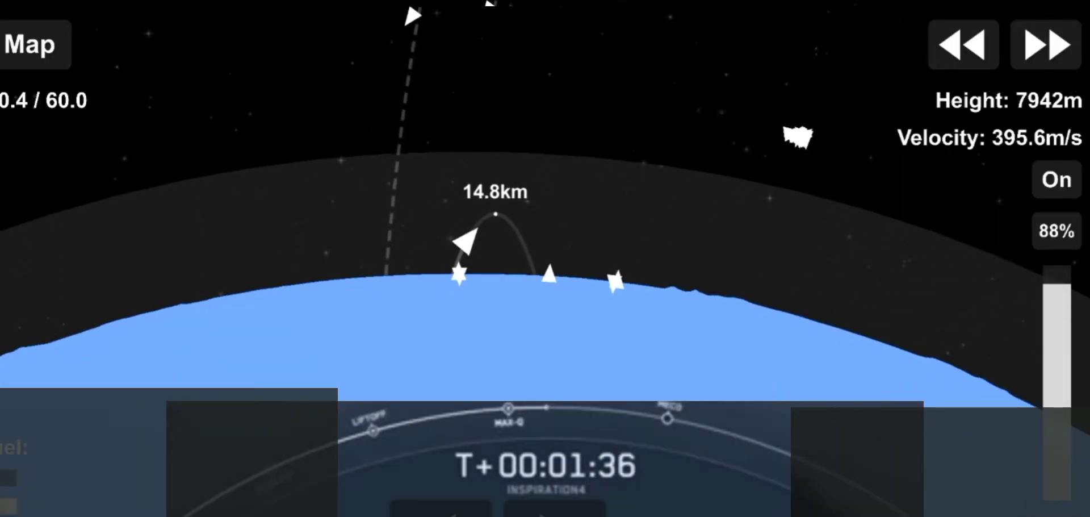
click(618, 287)
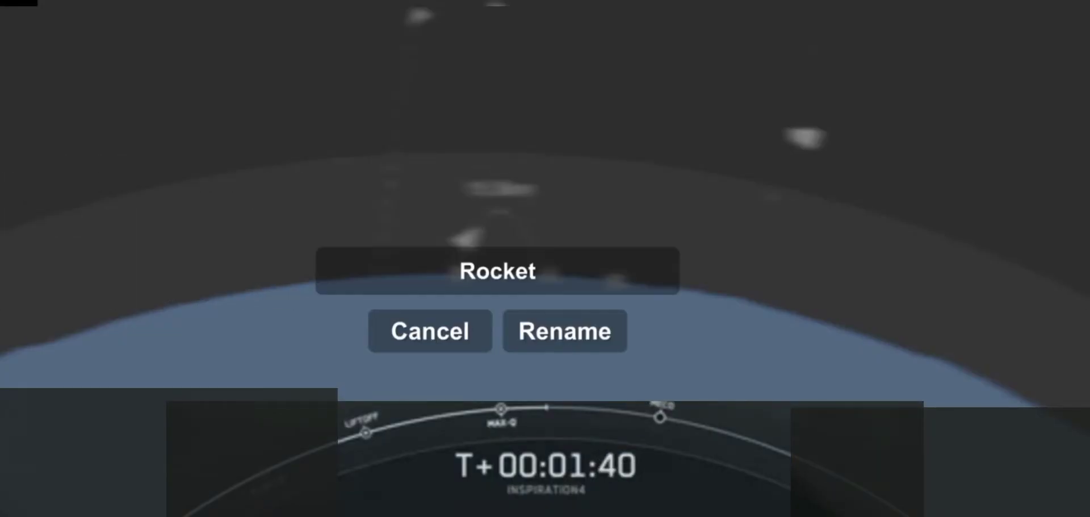
Dismiss the rename prompt and continue the burn toward a 25.4 km apoapsis.
click(498, 273)
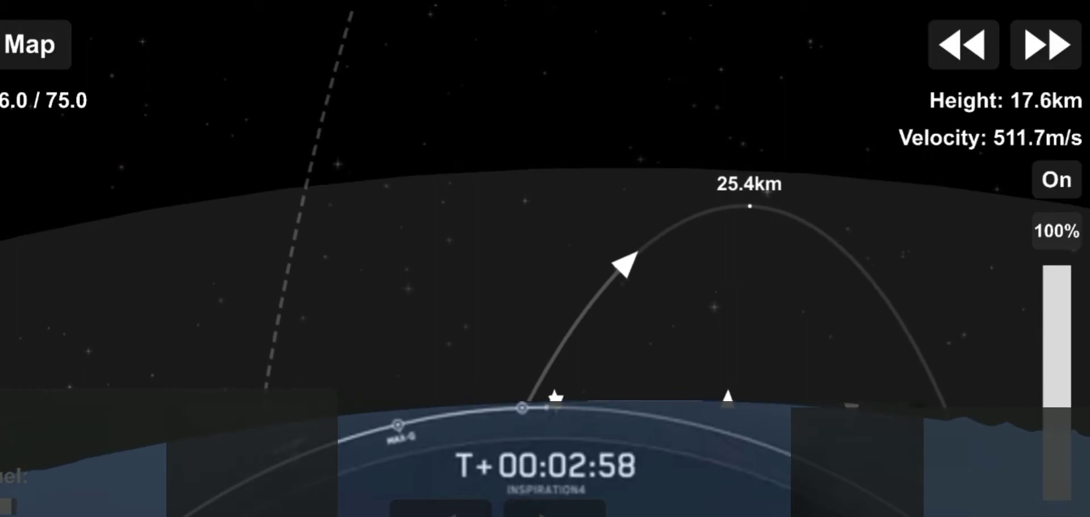
Continue burning until apoapsis reaches 38.4 km, then bring up the flight menu.
click(629, 271)
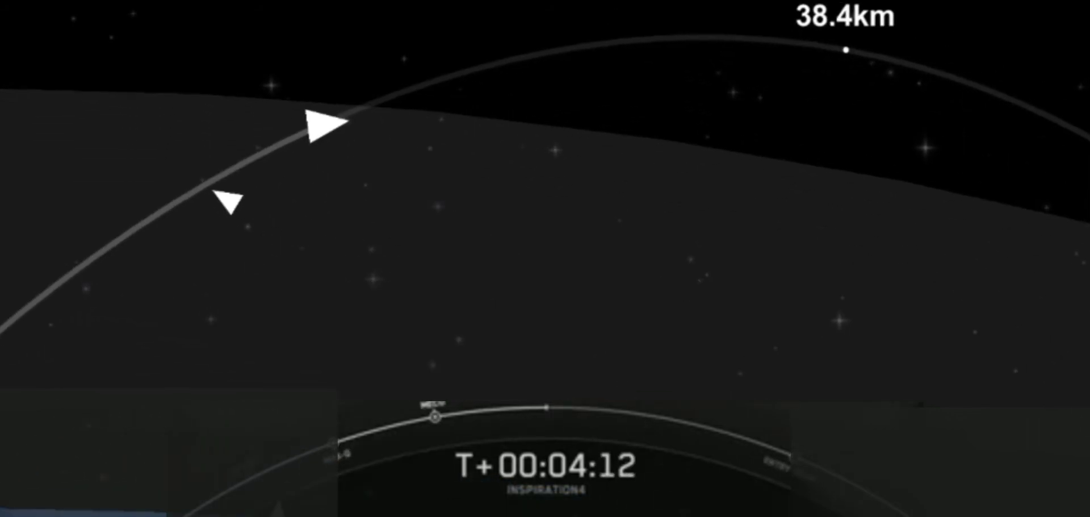
click(228, 205)
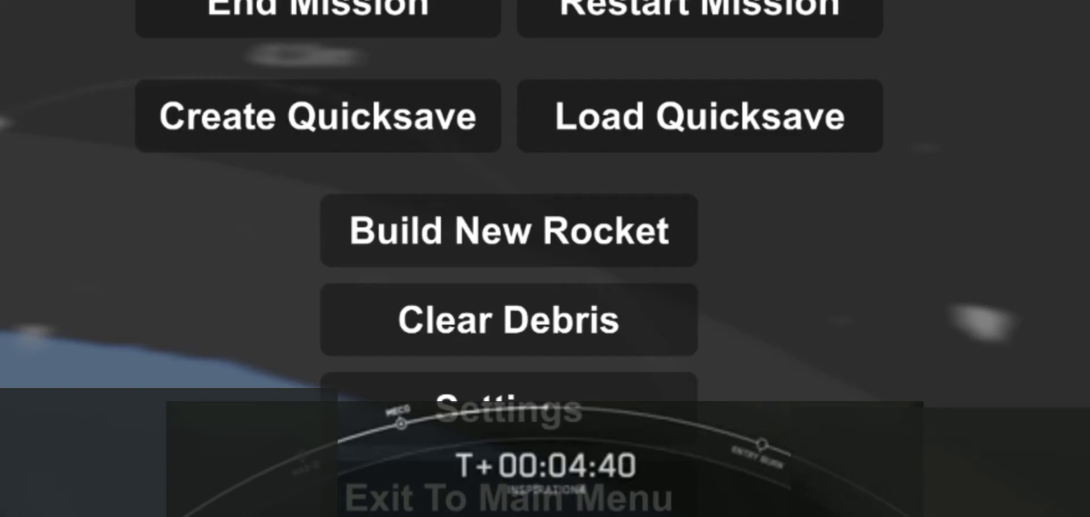
Create a quicksave of the mission named 'Cv'.
click(509, 419)
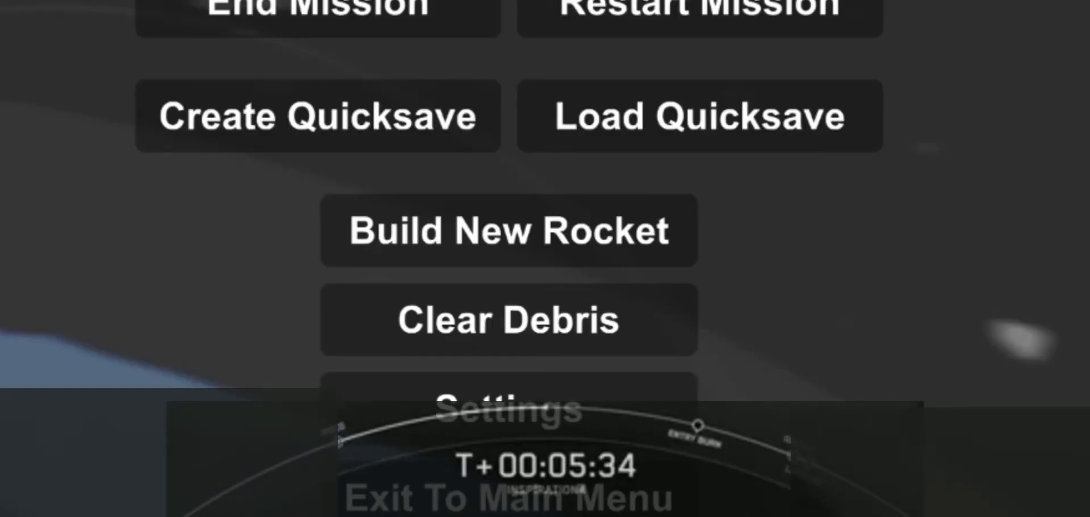
click(311, 117)
text(Cv)
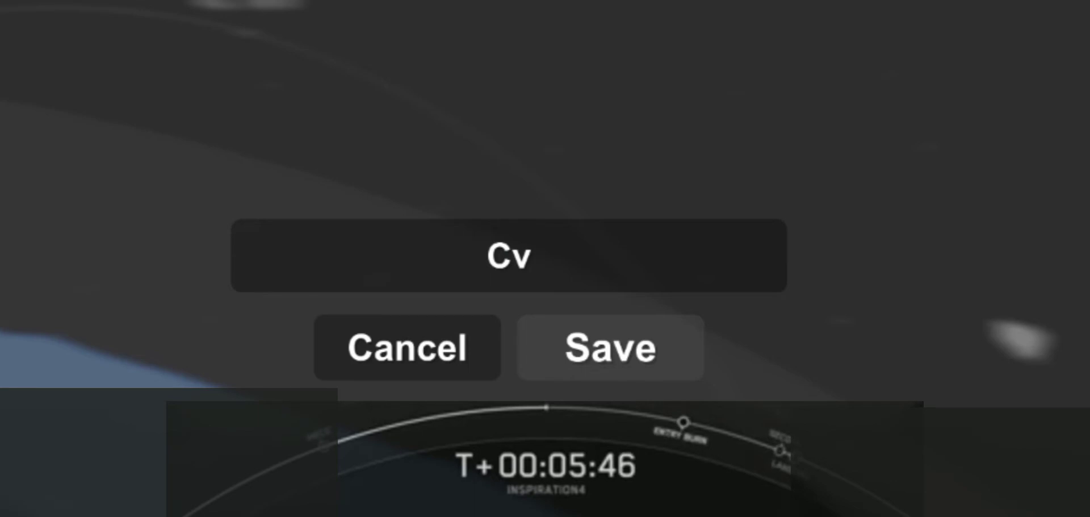
click(610, 346)
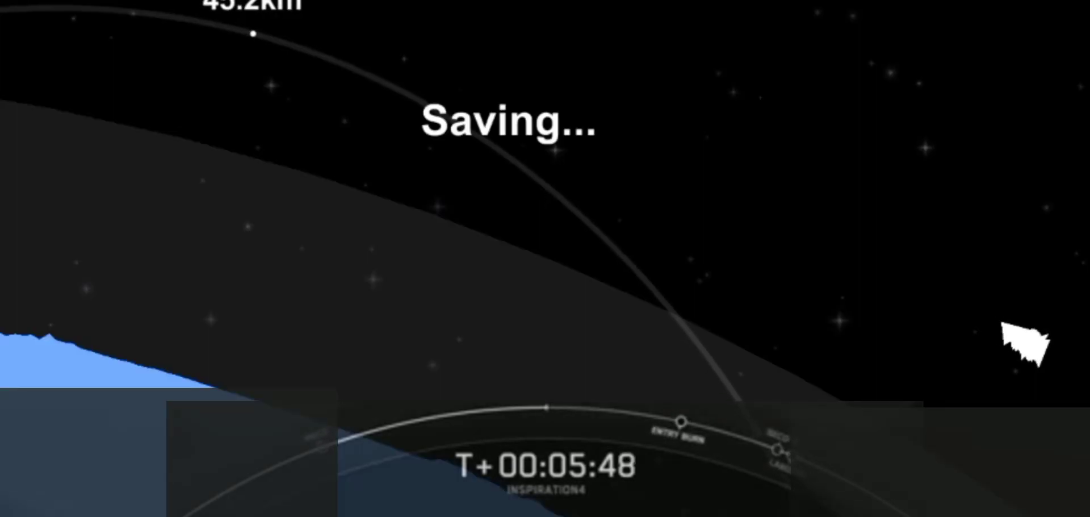